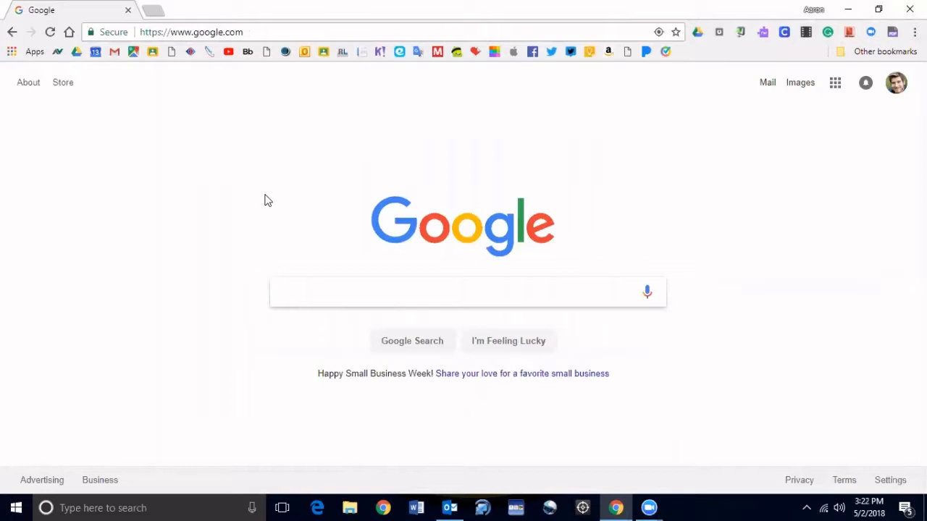
Open lesson_plans_activities (4) from File Explorer's recent files into Acrobat Reader.
left_click(468, 292)
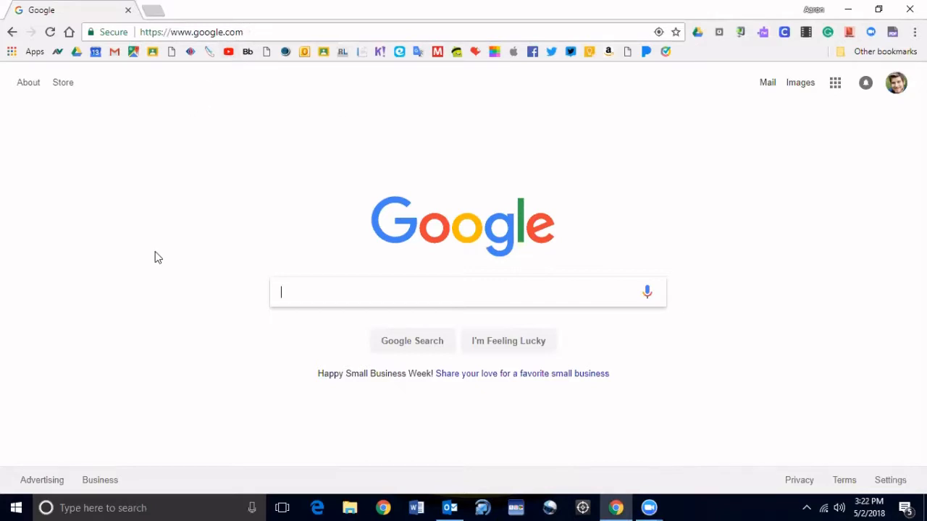
mouse_move(414, 411)
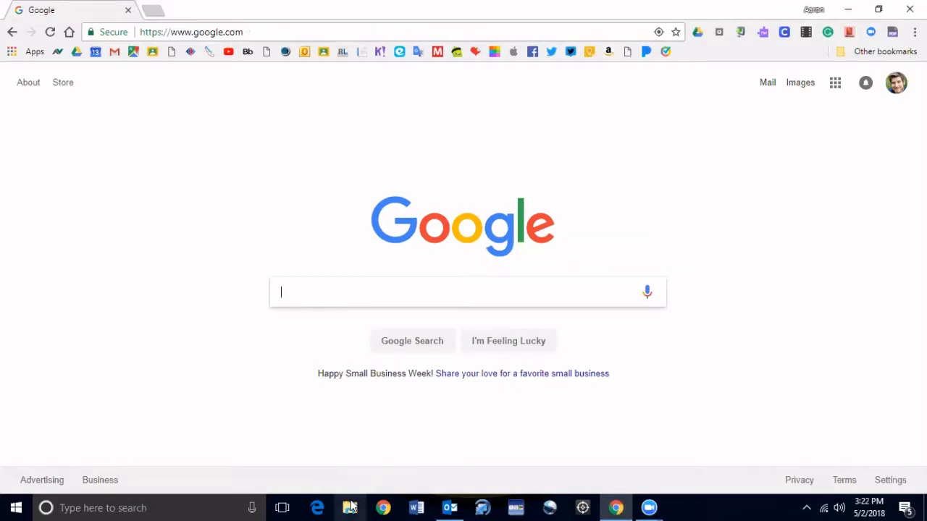
left_click(350, 506)
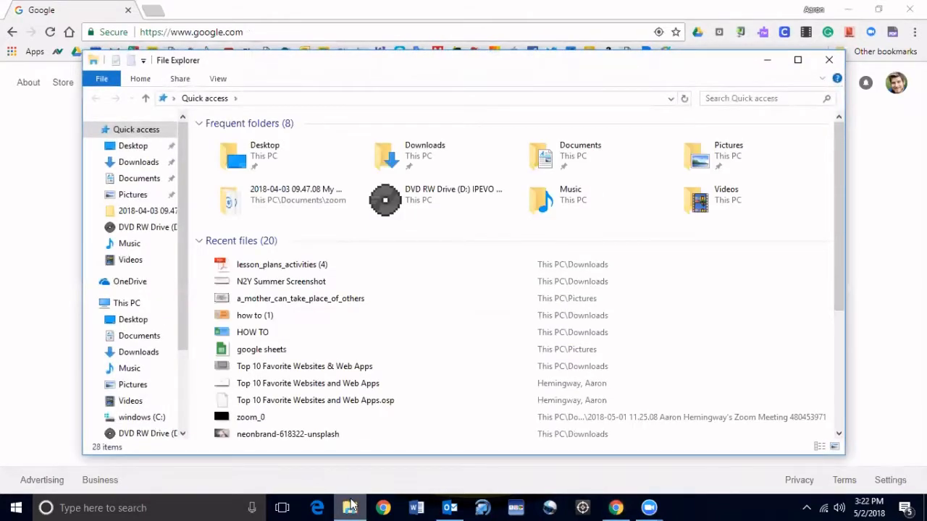
left_click(281, 263)
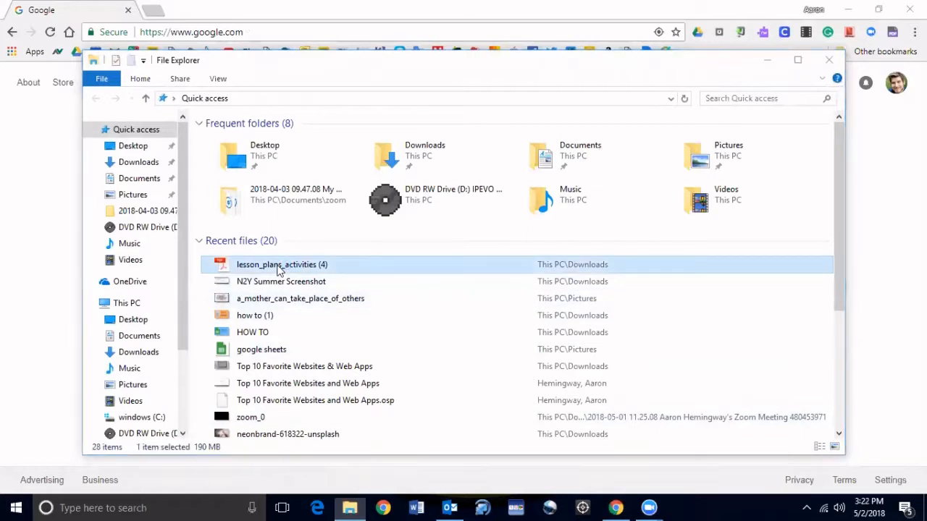
double_click(281, 264)
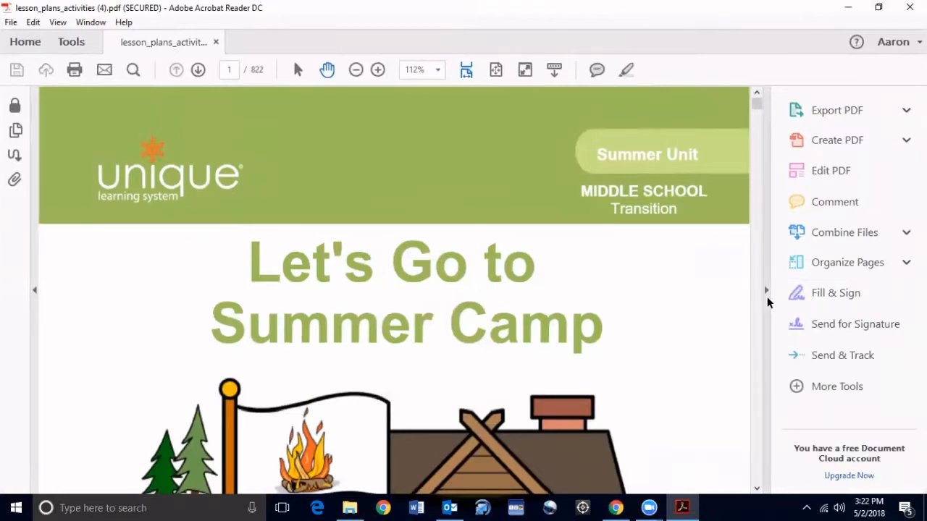
Collapse the Tools pane and scroll to the page-2 table of contents listing Math Story Problems Addition at 449.
left_click(376, 70)
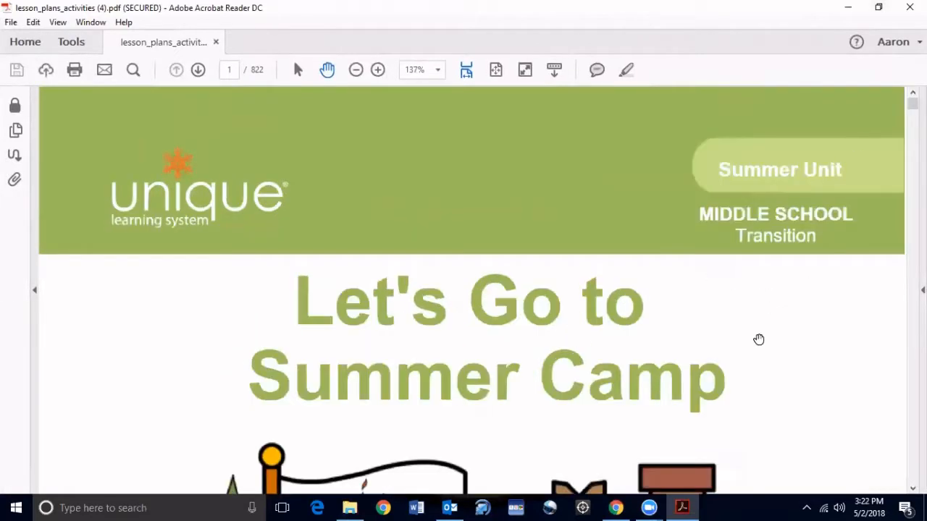
mouse_move(429, 252)
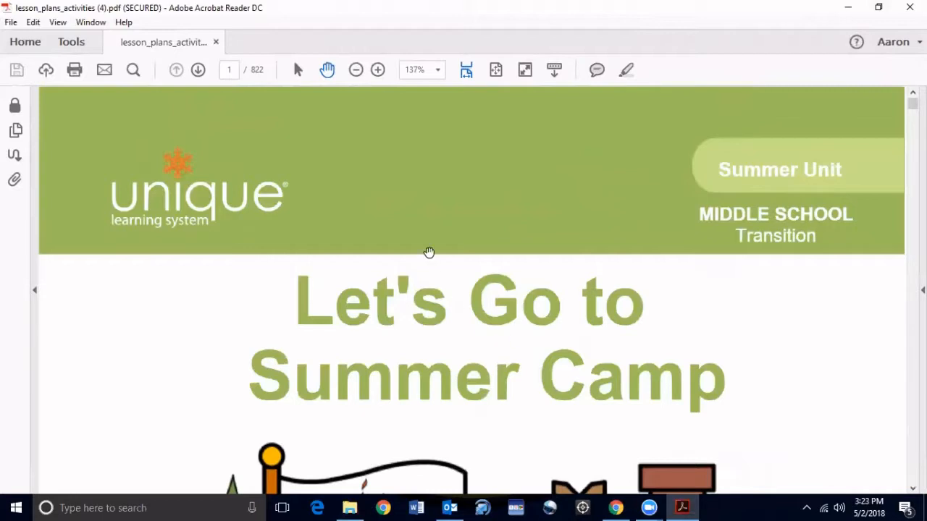
mouse_move(255, 81)
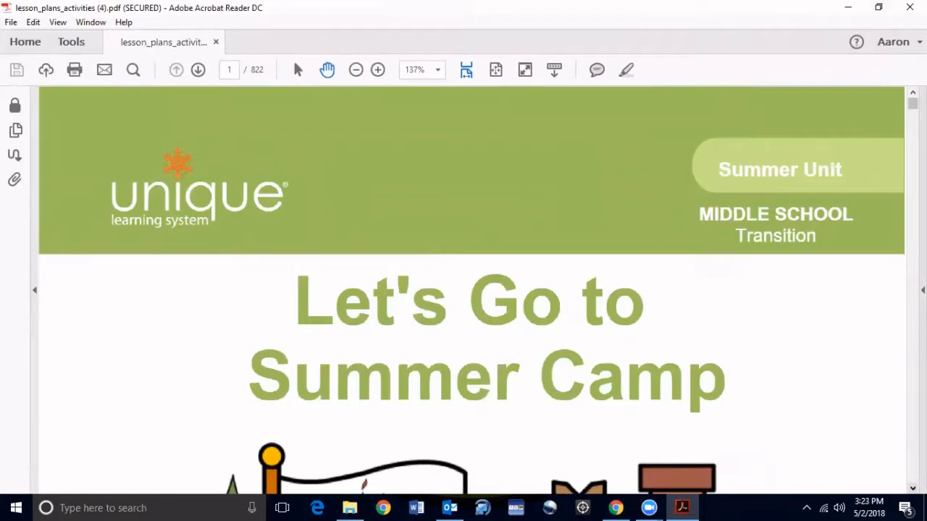
scroll("down", 3)
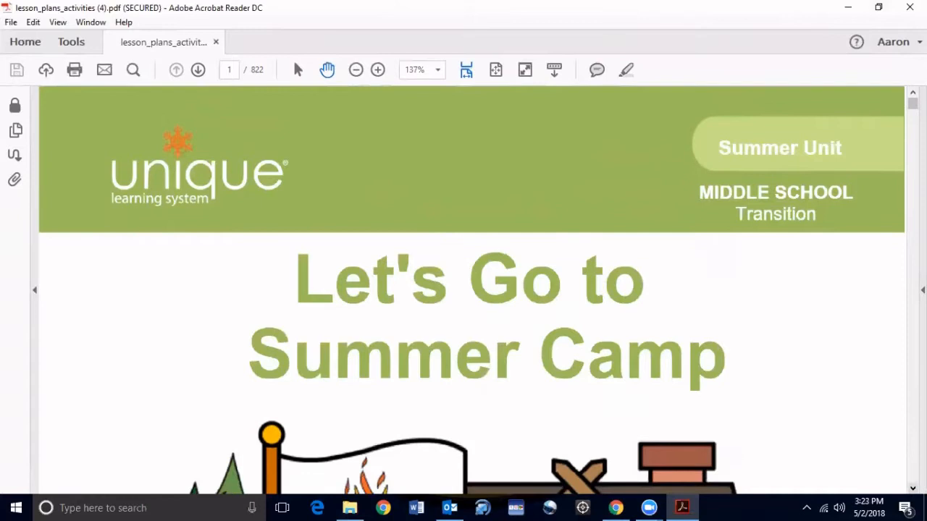
scroll("down", 3)
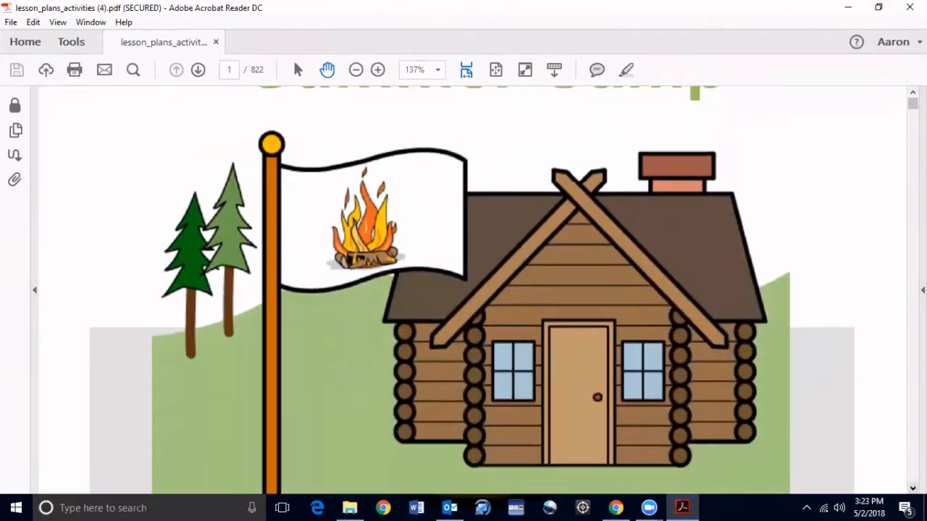
left_click(197, 69)
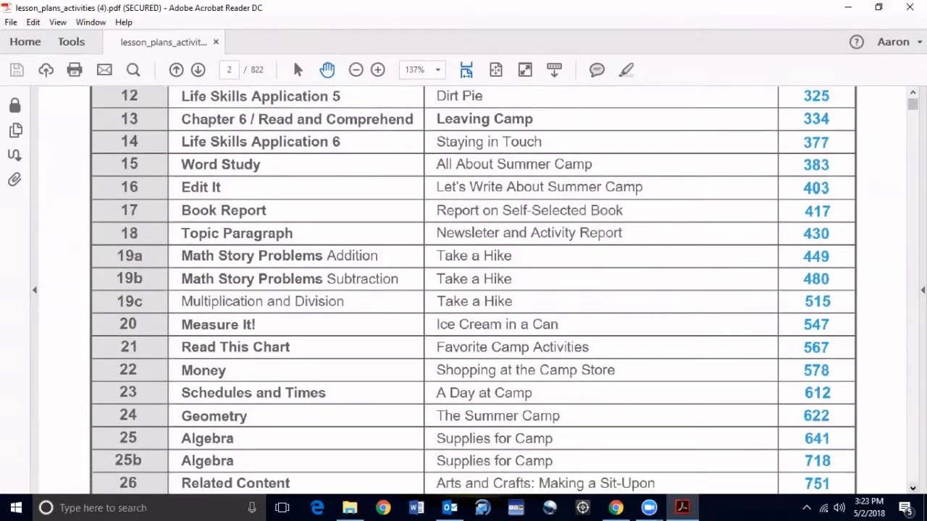
scroll("down", 3)
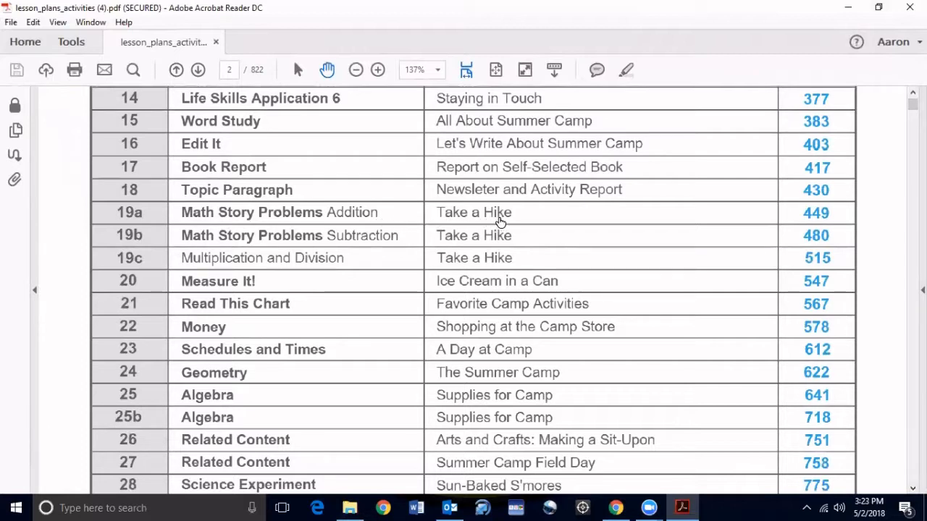
mouse_move(463, 220)
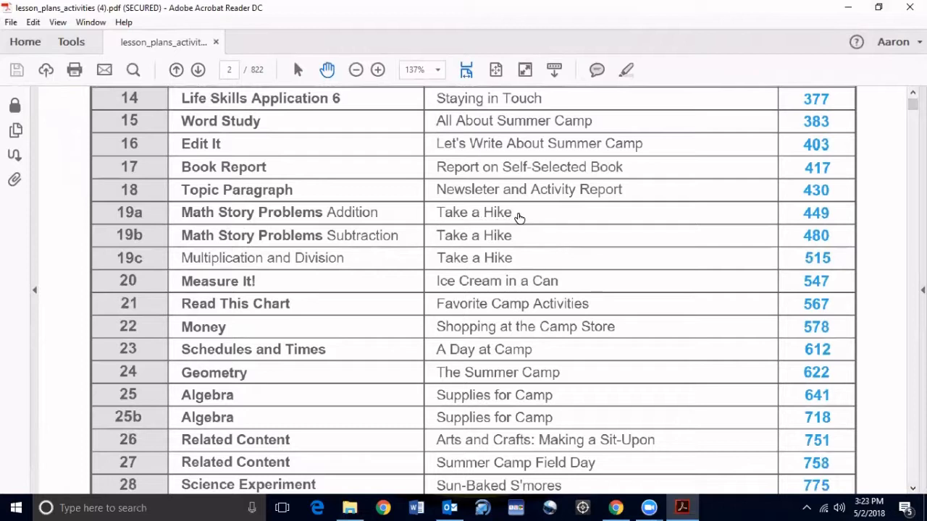
mouse_move(497, 214)
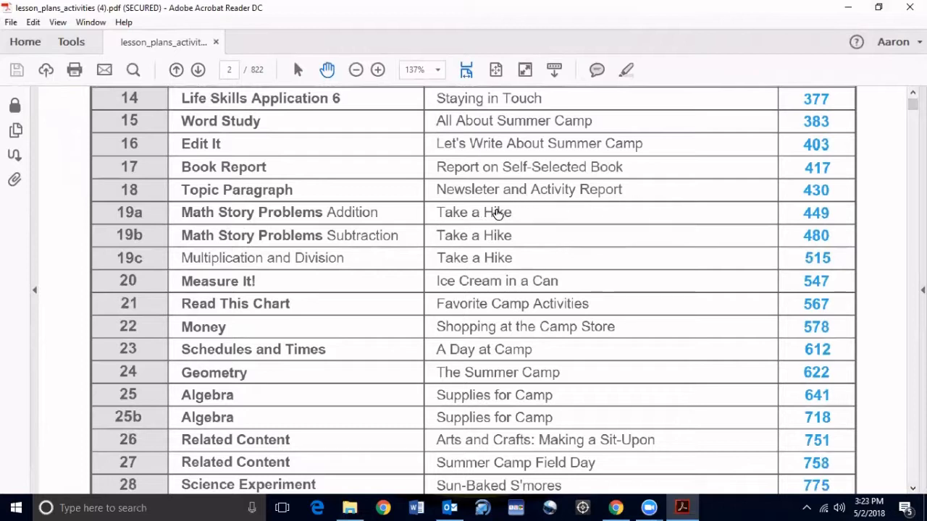
mouse_move(809, 220)
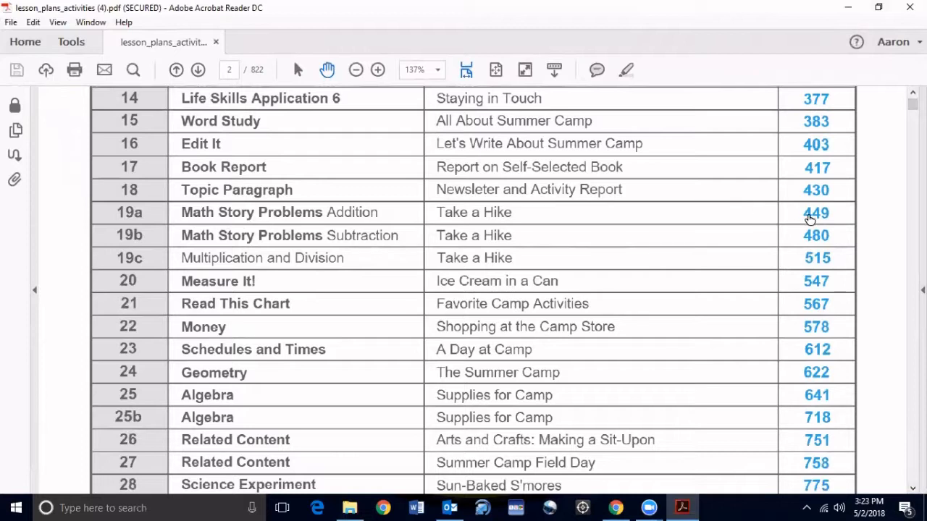
Jump to page 449 and scroll to the enlarged Math Story 1 worksheet on page 458.
left_click(817, 211)
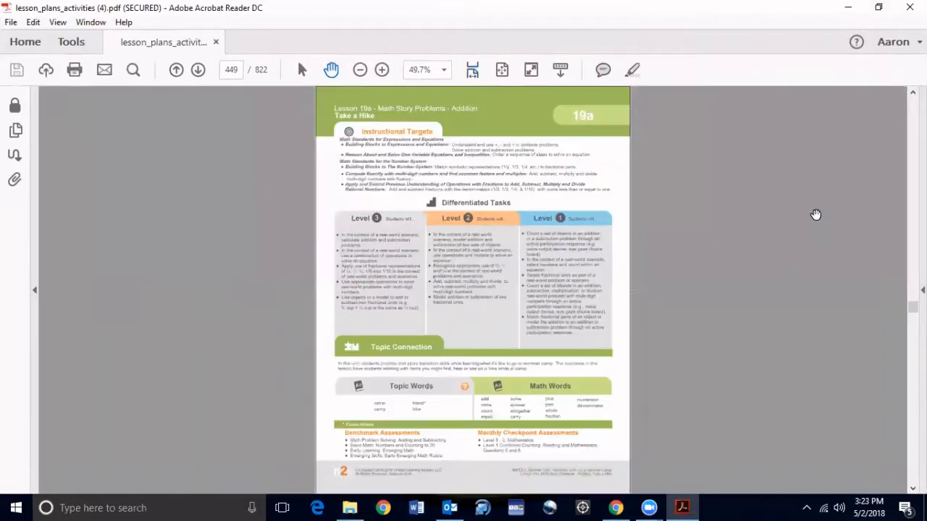
scroll("down", 3)
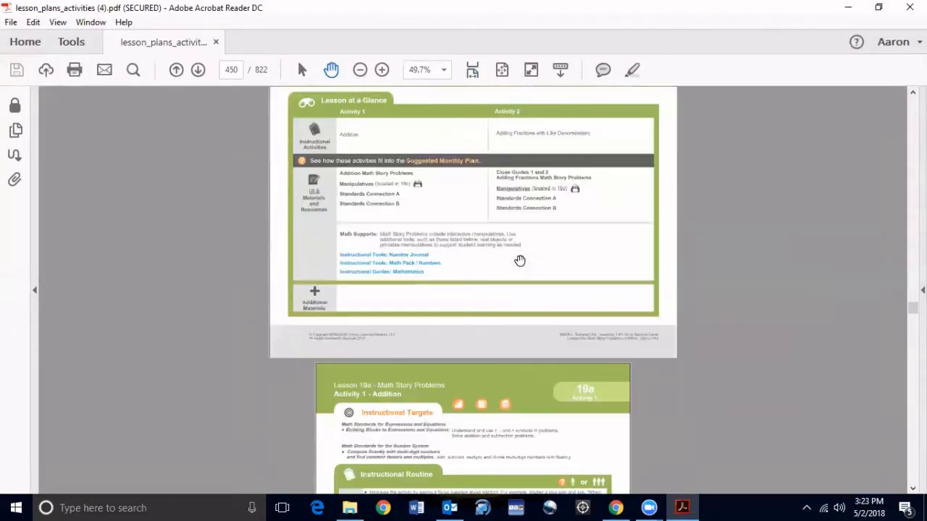
scroll("down", 3)
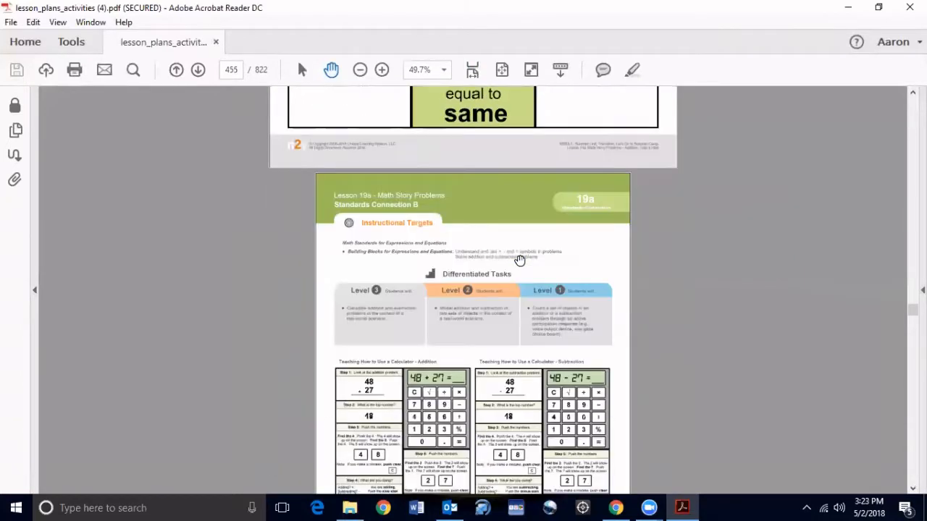
scroll("down", 3)
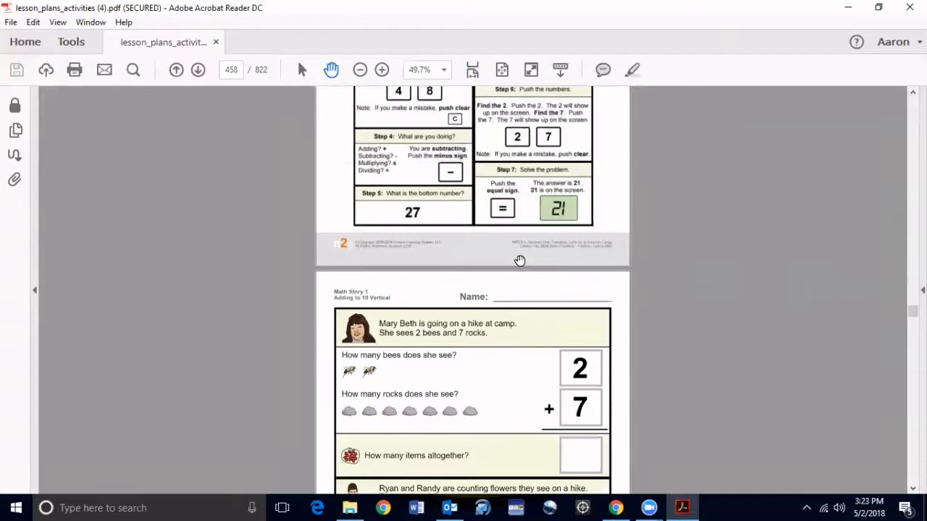
scroll("down", 3)
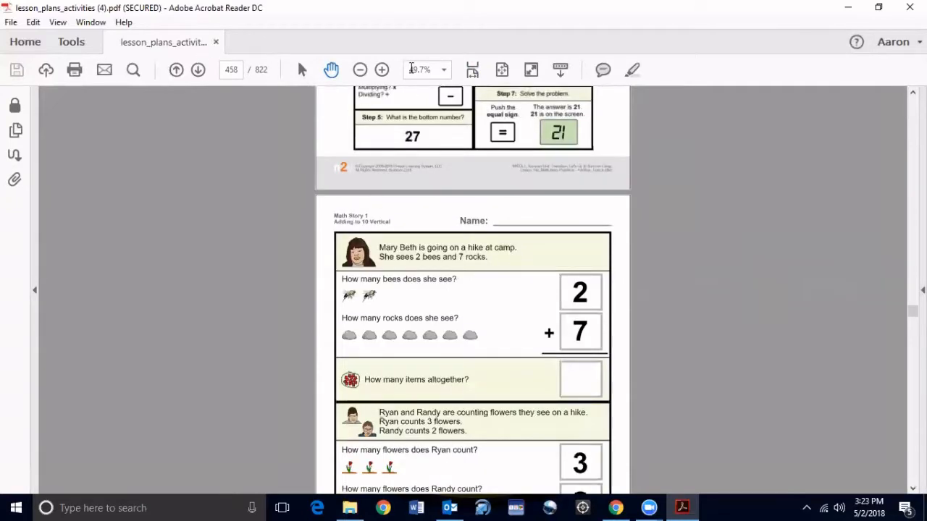
left_click(383, 70)
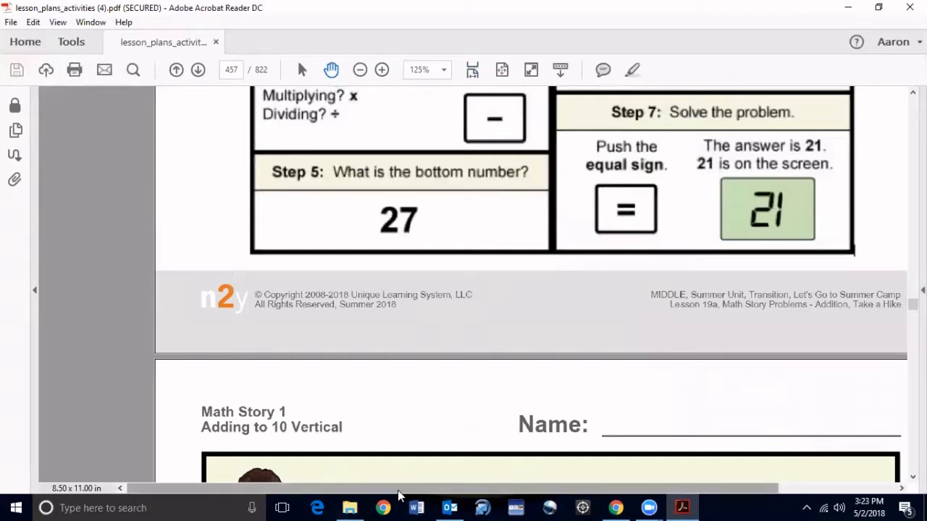
scroll("left", 3)
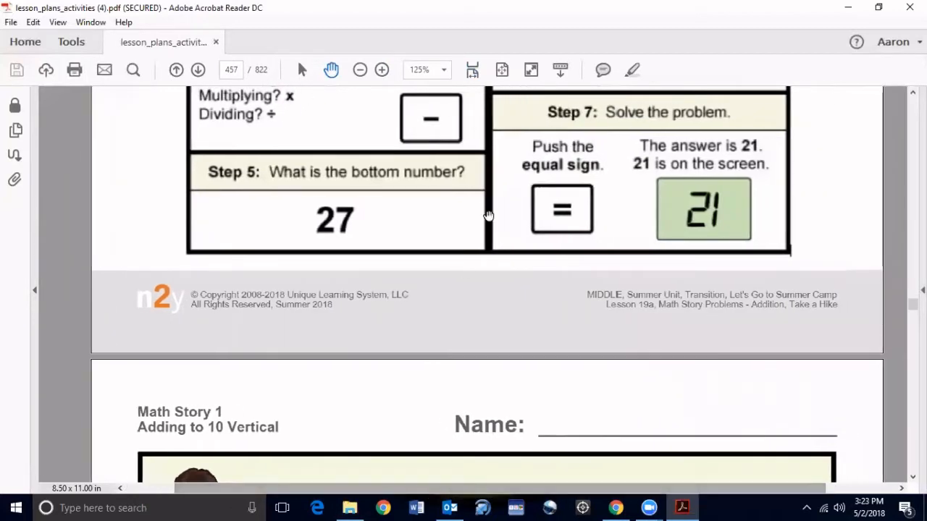
scroll("down", 3)
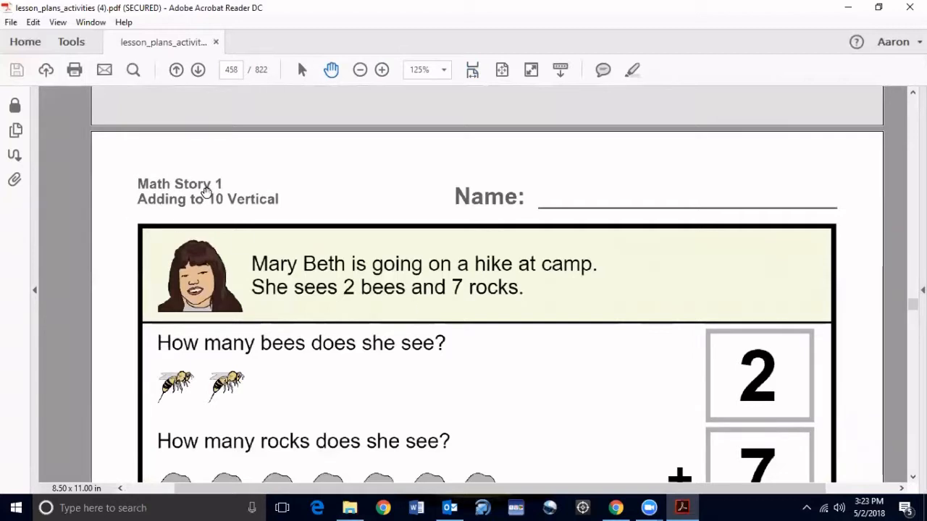
mouse_move(403, 230)
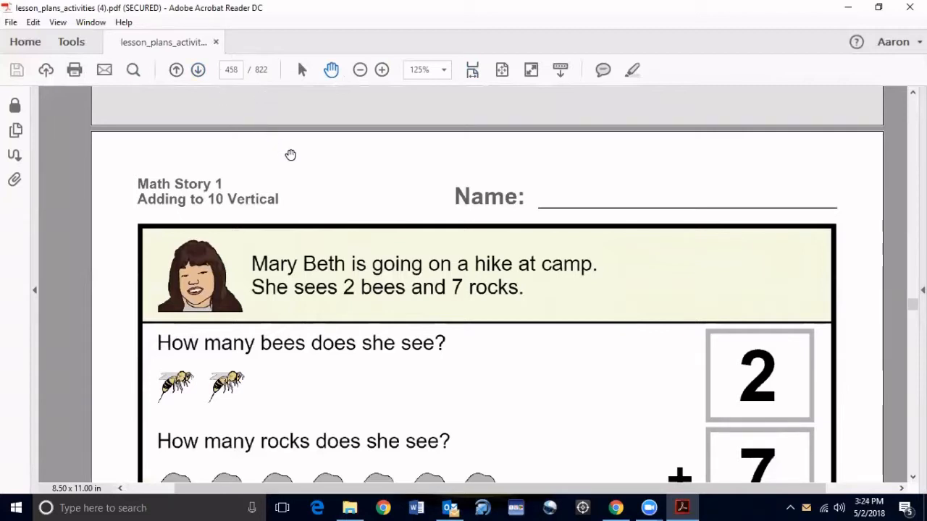
mouse_move(331, 304)
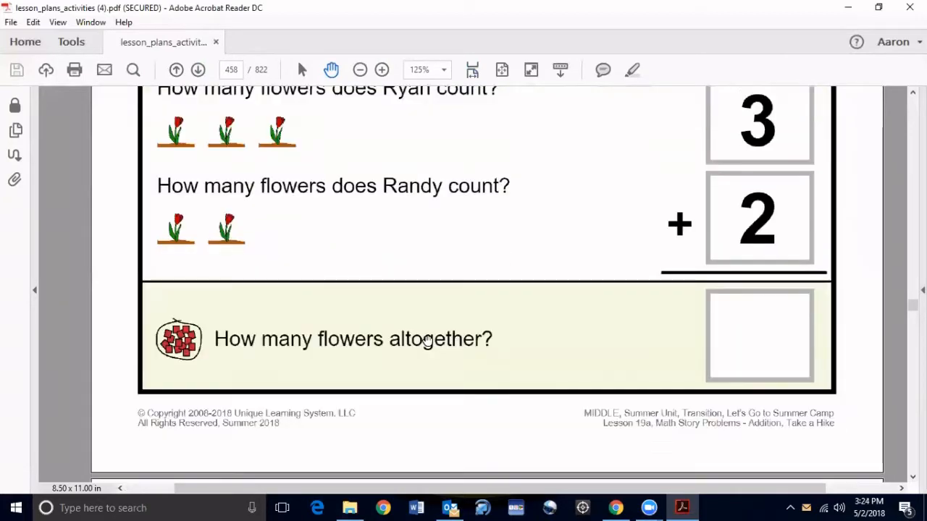
Scroll through the Math Story worksheets from page 458 toward 465, stopping on page 463's Mrs. B's class problem.
scroll("down", 3)
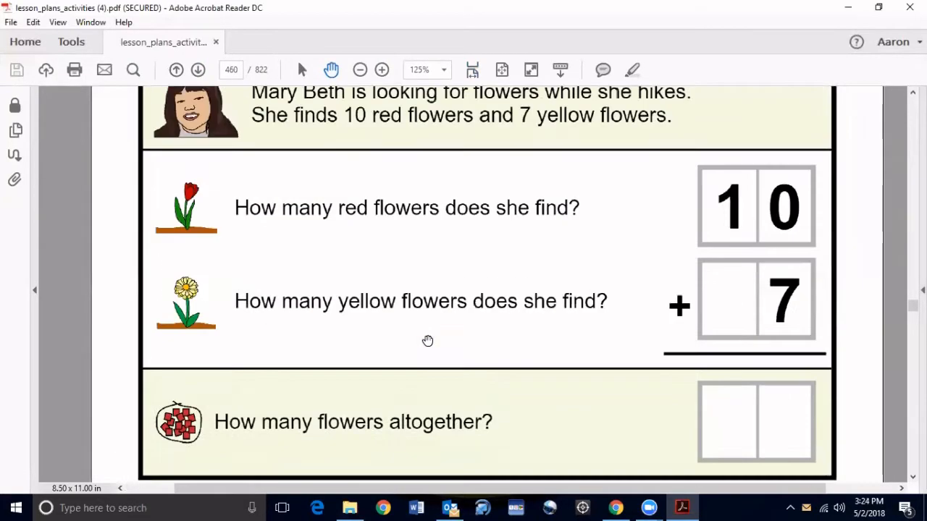
scroll("down", 3)
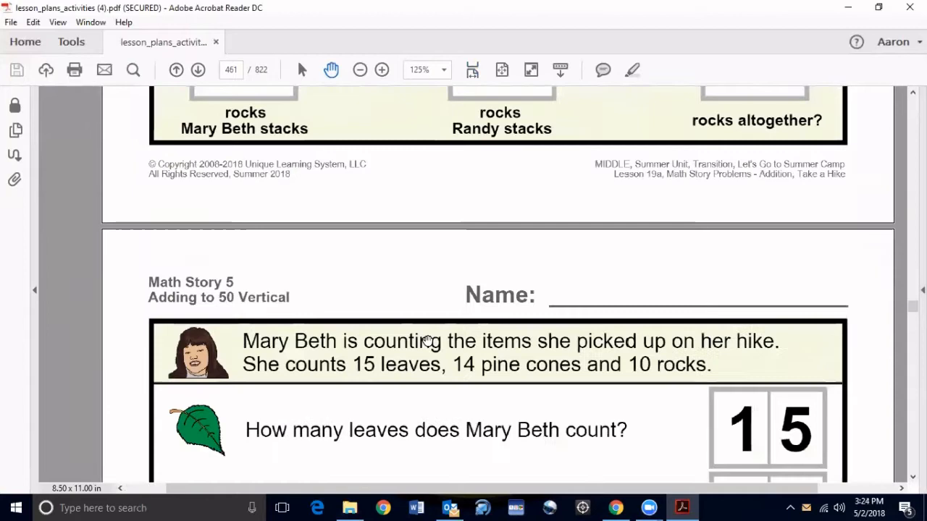
scroll("down", 3)
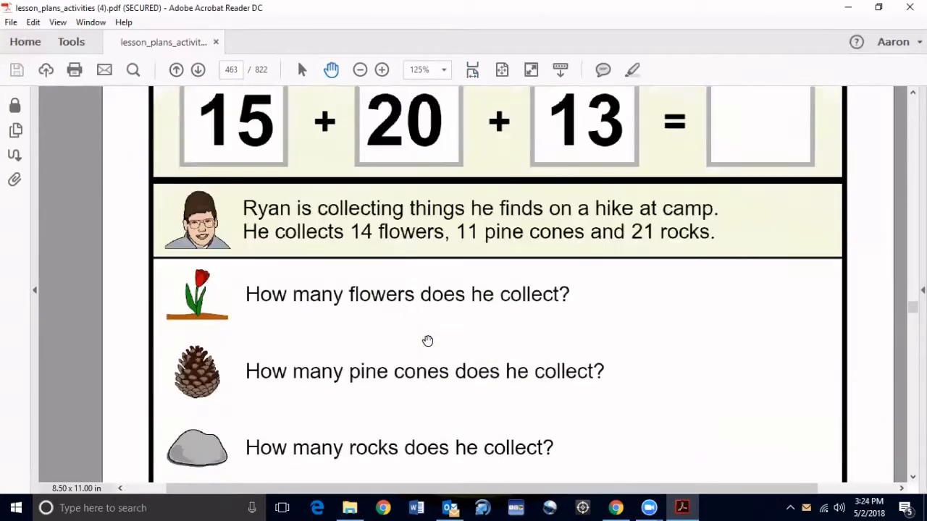
scroll("down", 3)
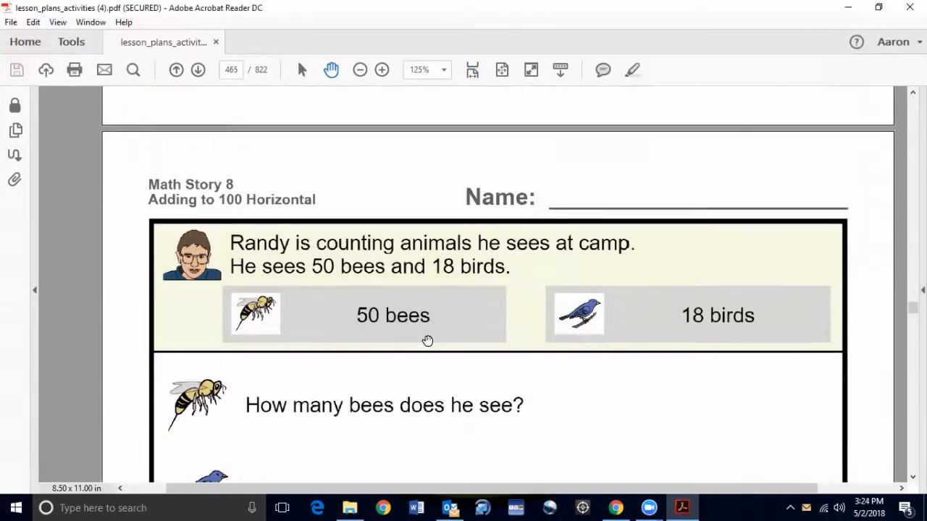
scroll("down", 3)
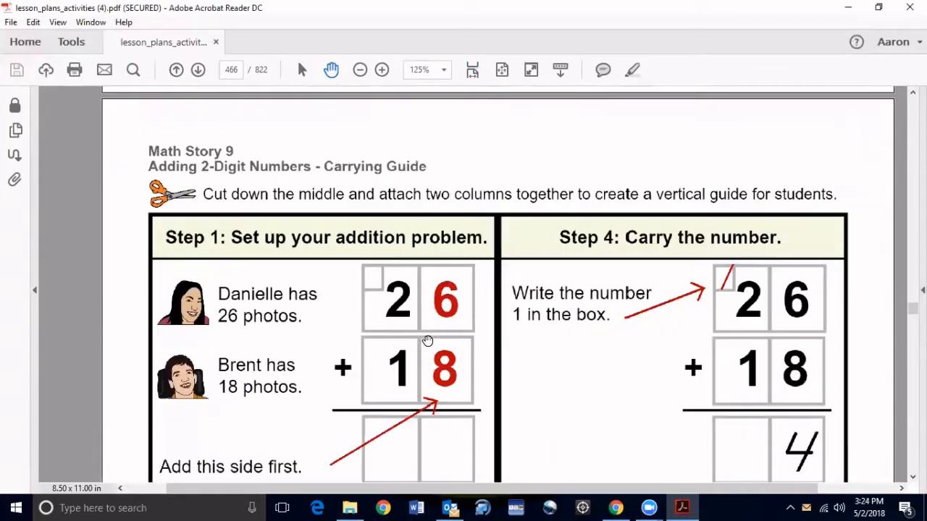
scroll("down", 3)
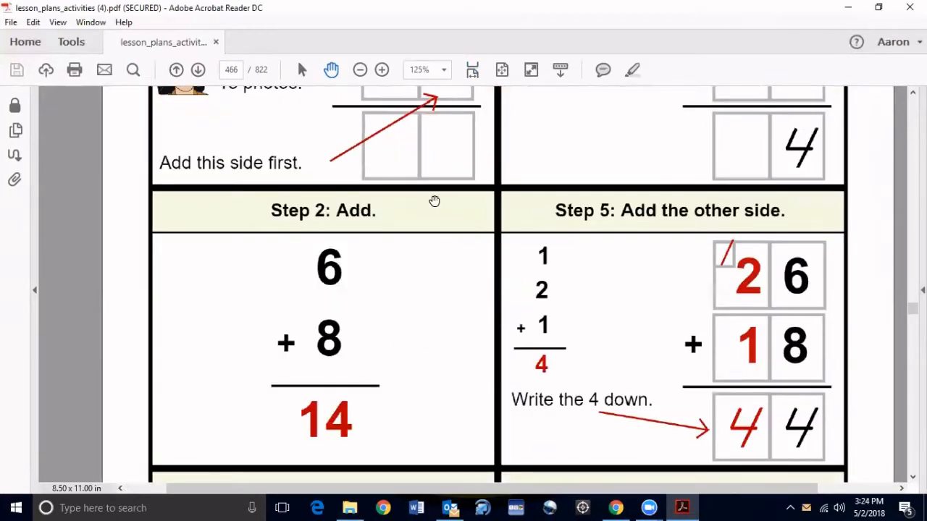
scroll("down", 3)
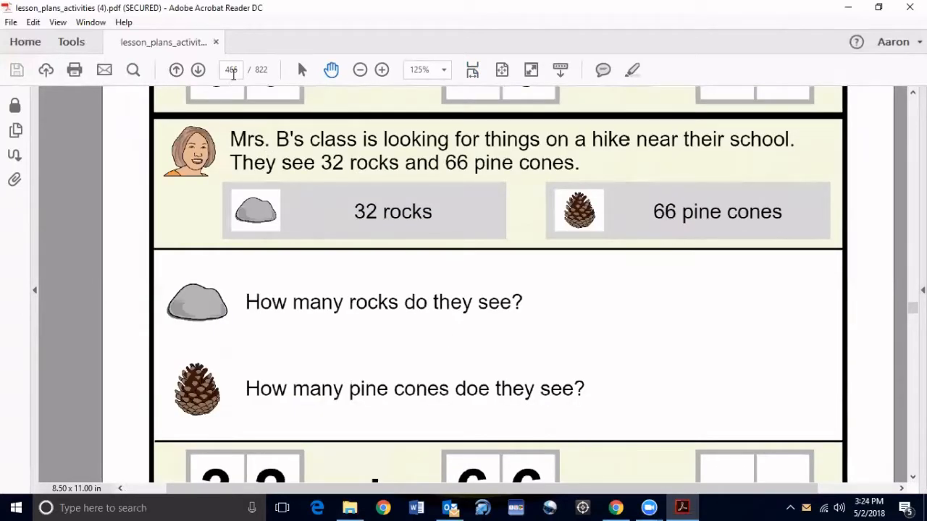
left_click(231, 69)
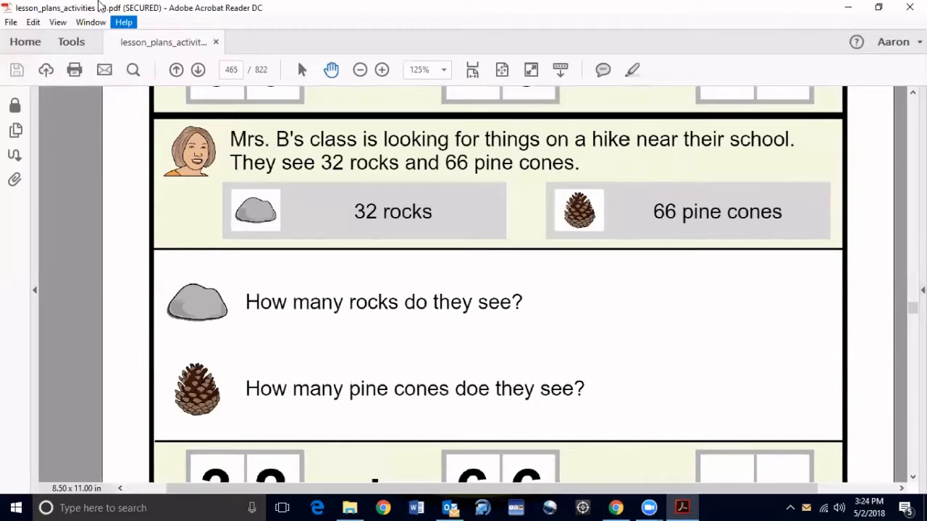
Bring up the Print dialog for the lesson plans PDF via File > Print.
left_click(12, 21)
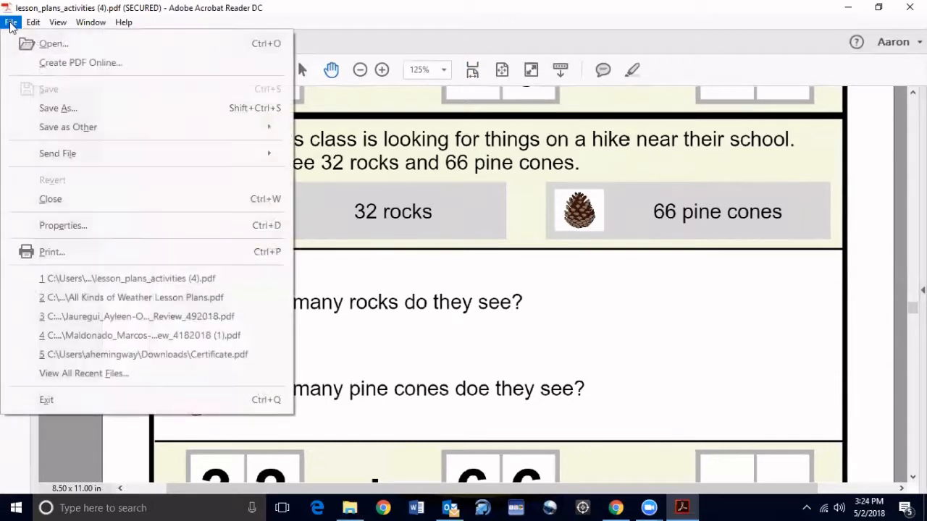
mouse_move(80, 258)
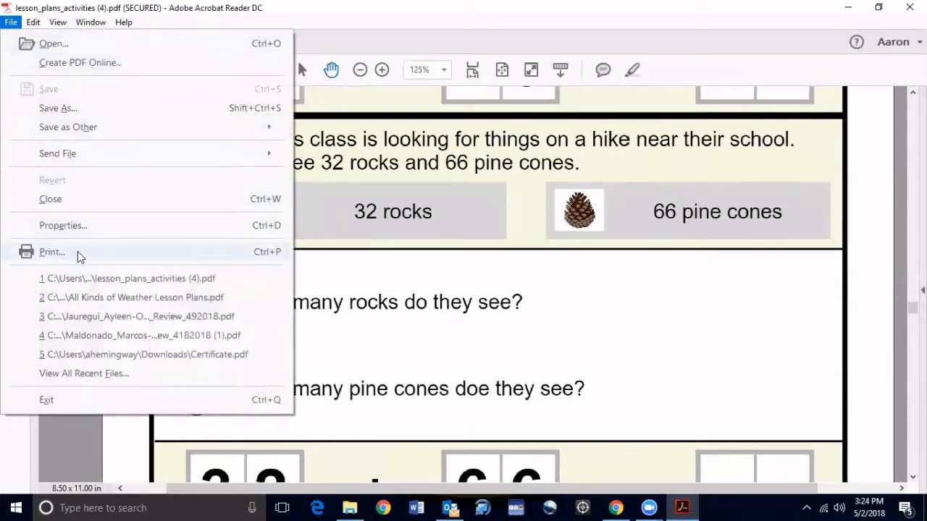
left_click(52, 252)
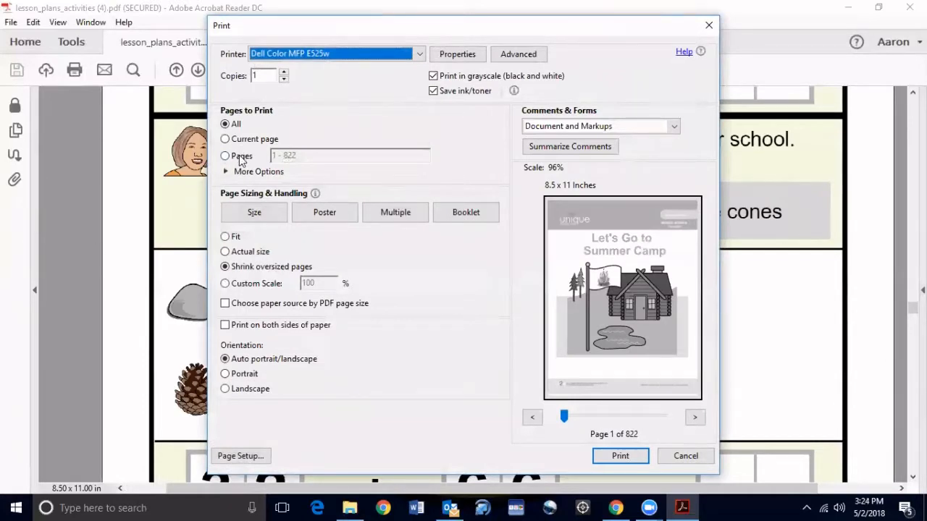
Restrict the print job to a page range starting at 458.
left_click(225, 157)
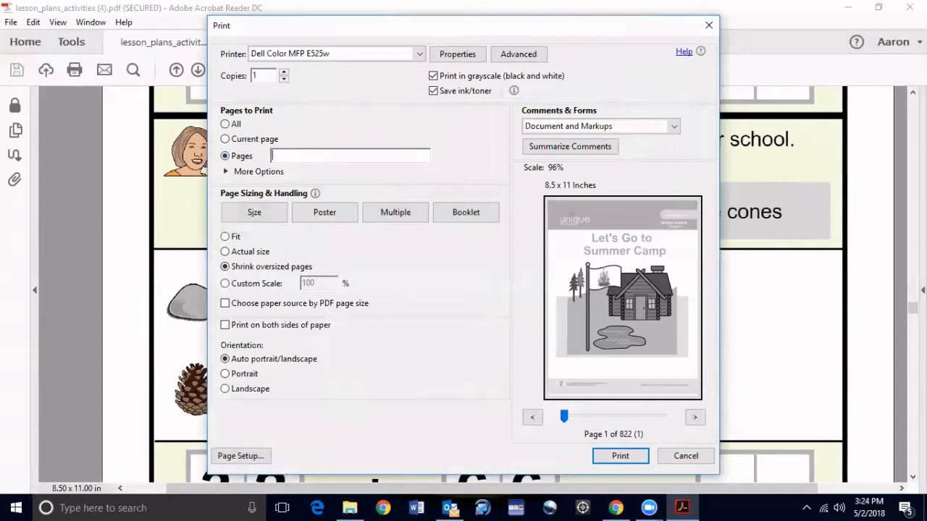
type("458")
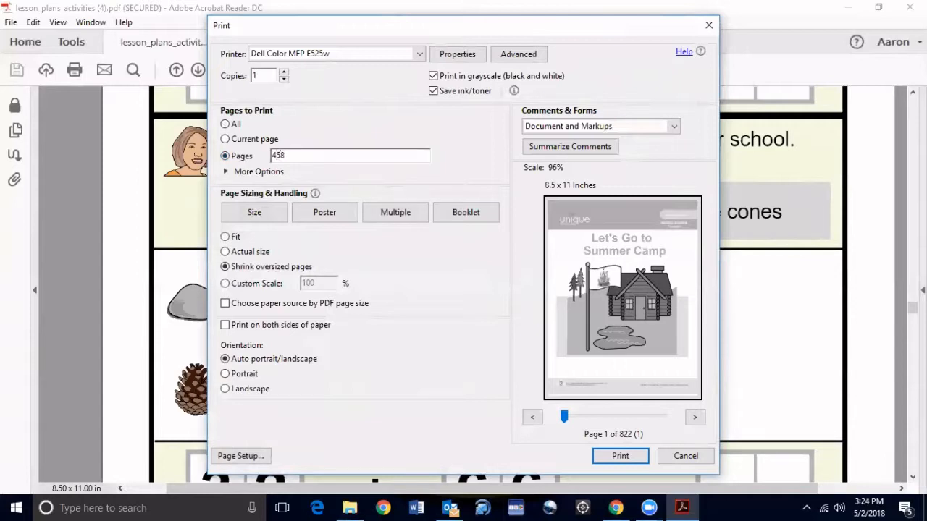
mouse_move(294, 34)
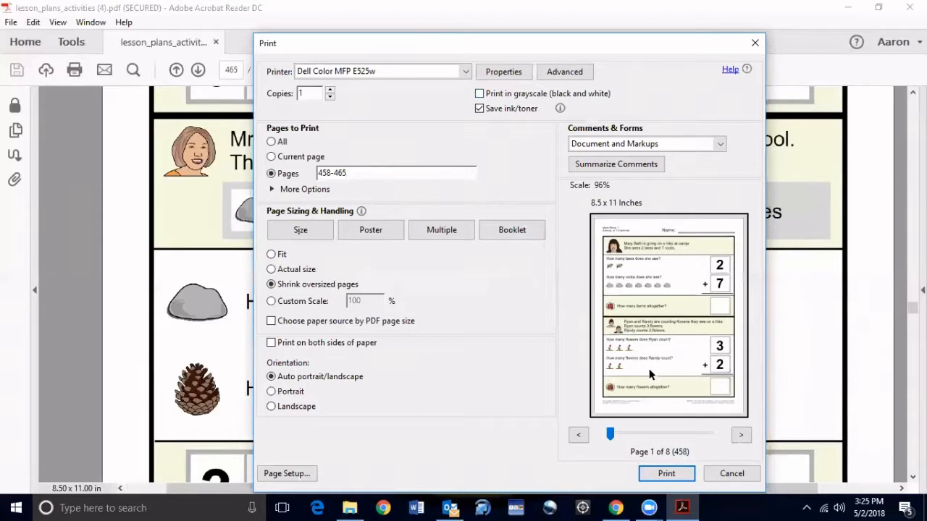
mouse_move(654, 463)
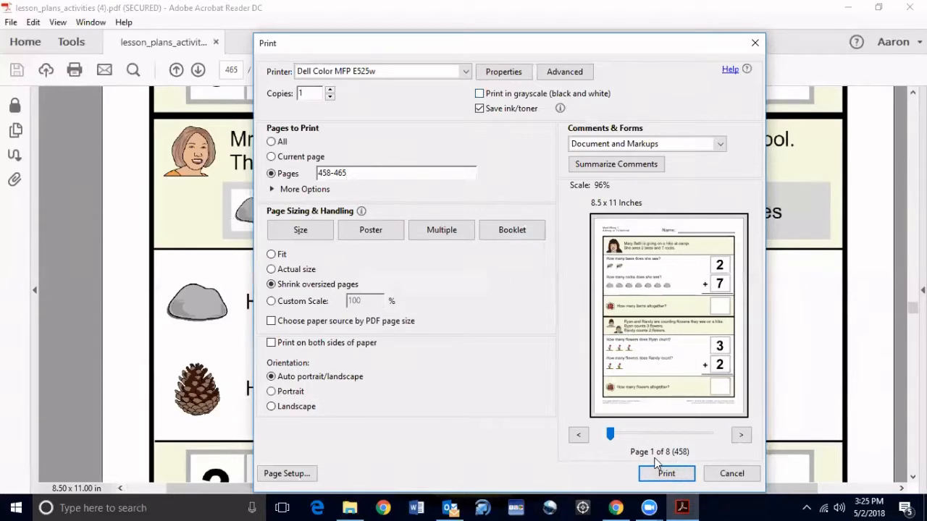
mouse_move(683, 461)
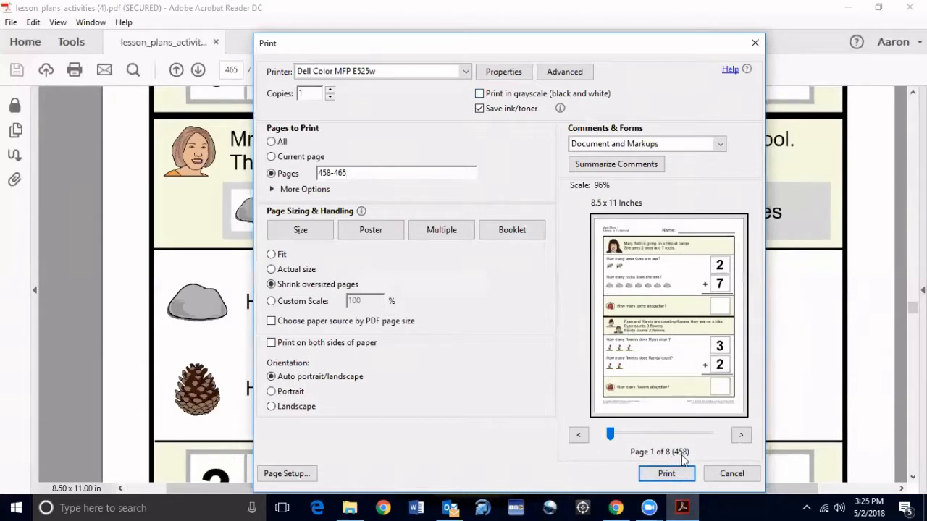
mouse_move(281, 60)
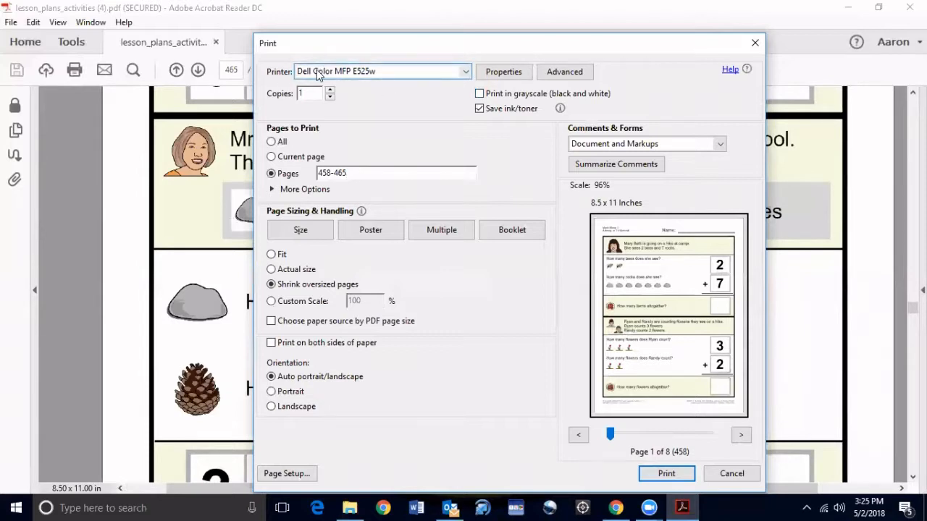
mouse_move(463, 75)
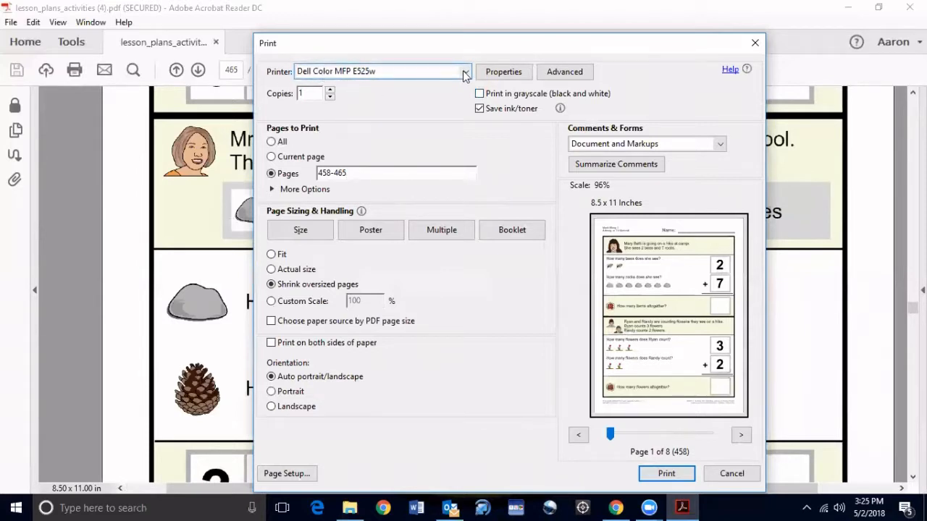
Choose Microsoft Print to PDF as the printer and print pages 458–465.
left_click(464, 71)
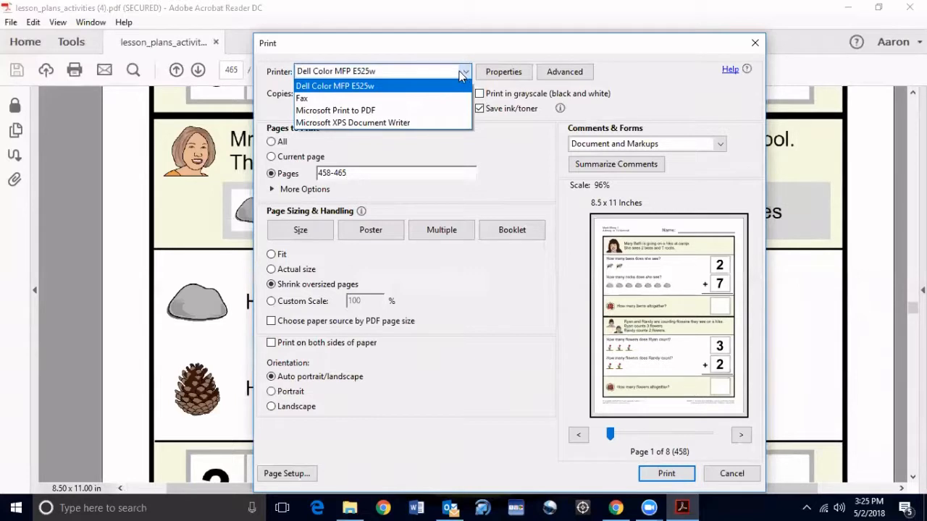
mouse_move(375, 110)
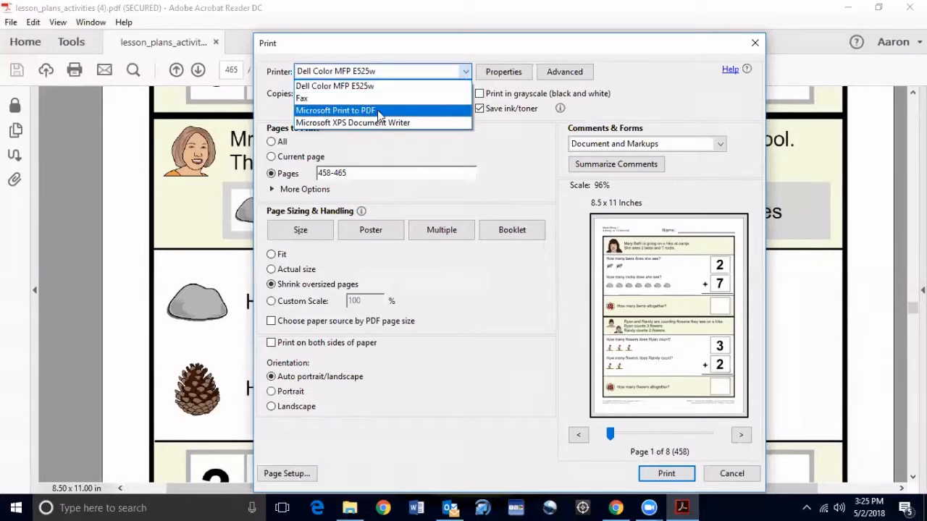
left_click(336, 110)
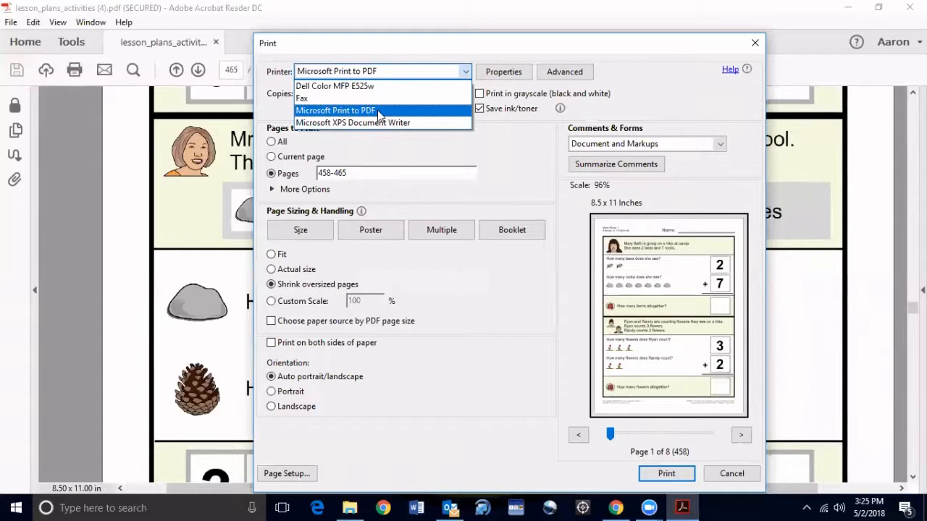
left_click(336, 110)
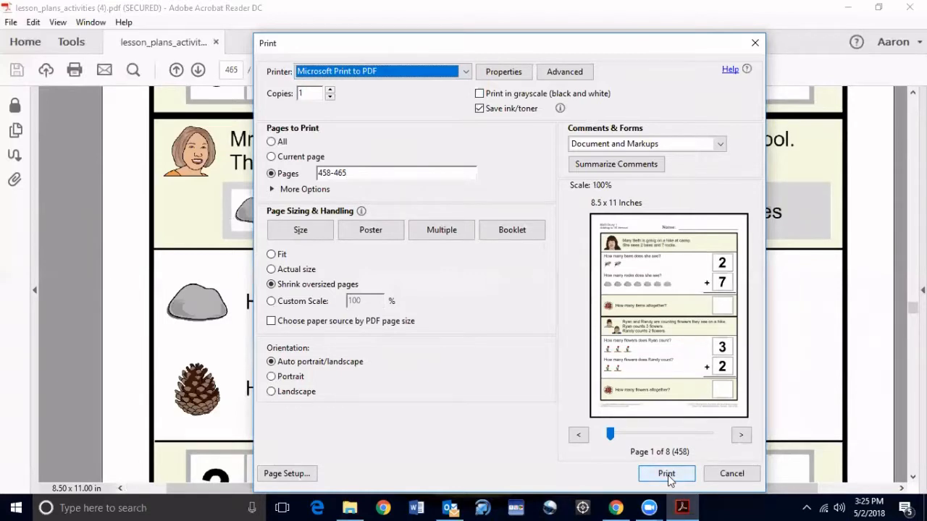
left_click(731, 472)
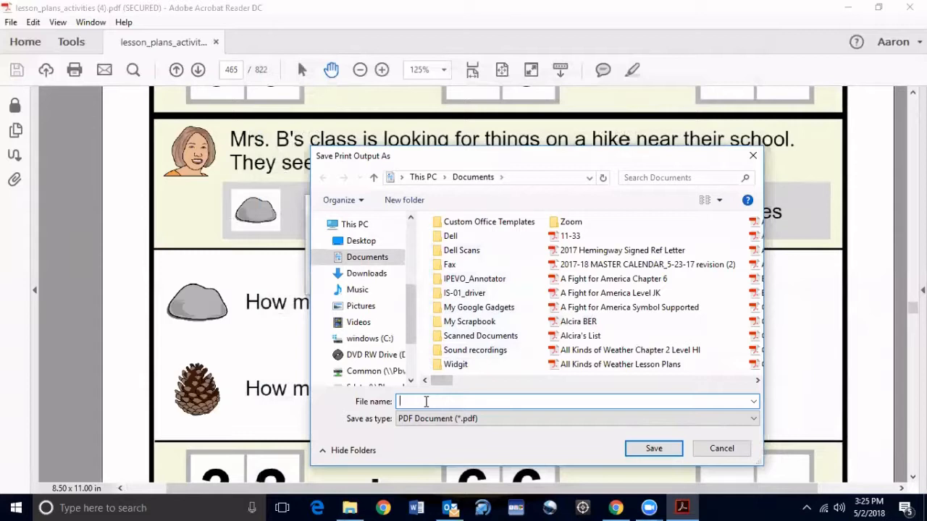
Save the print output as 'ESY Addition Problems 2018' in Documents.
type("ES")
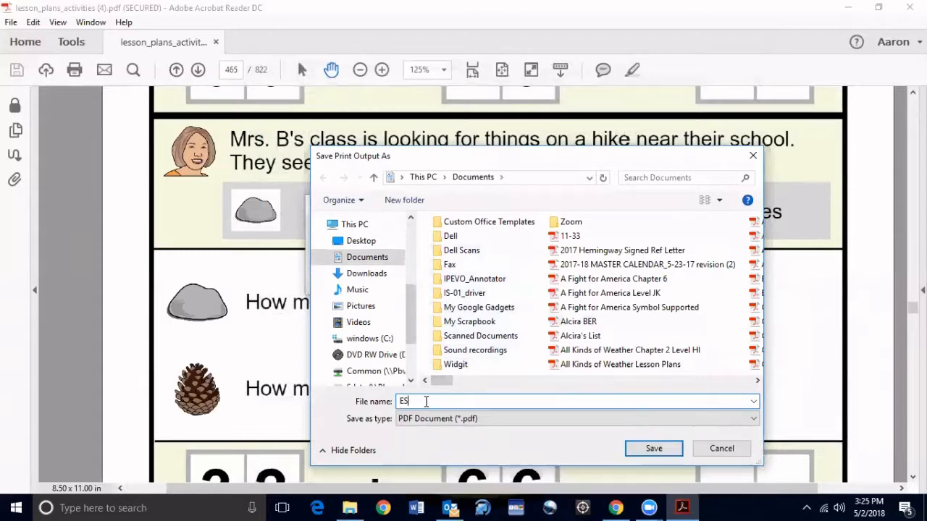
type("Y Additio")
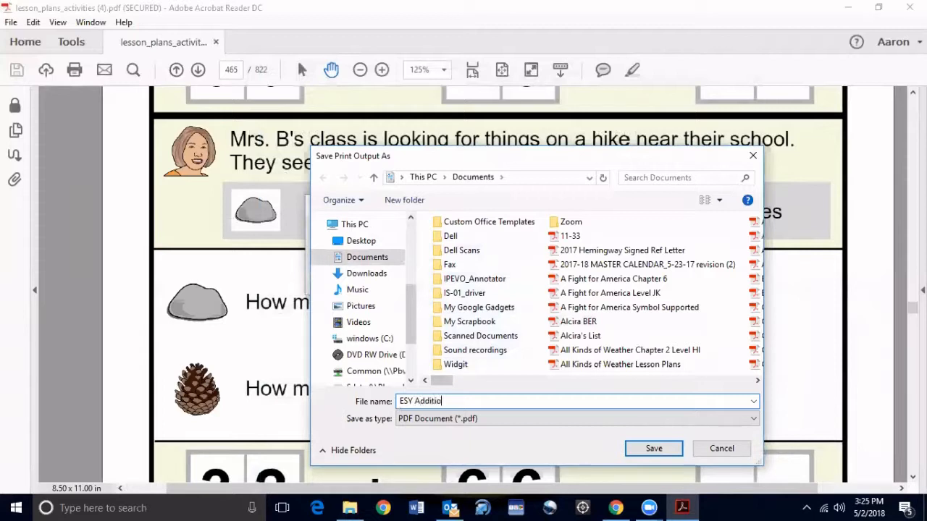
type("n")
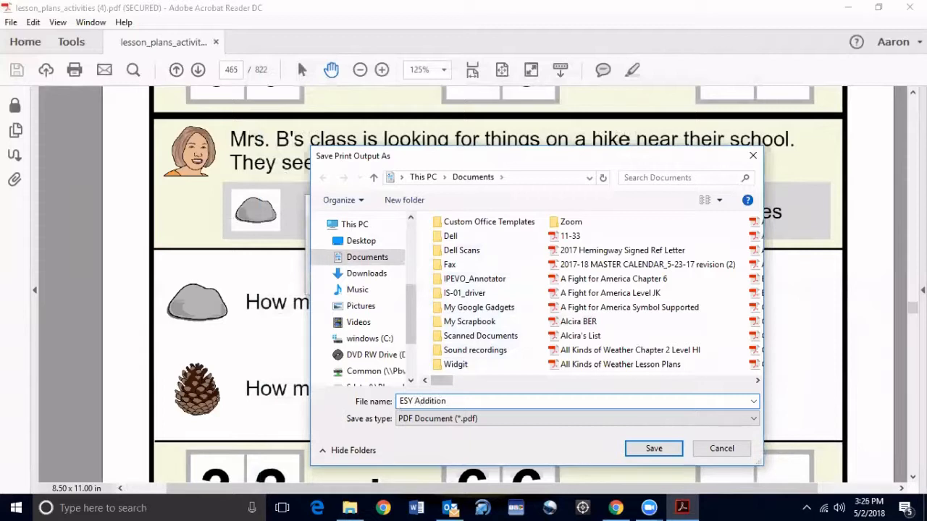
type("Problems")
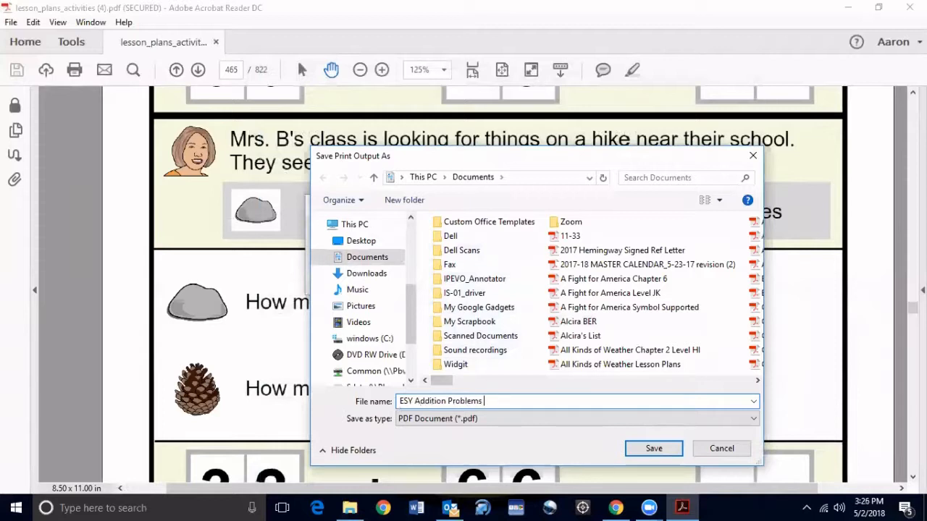
type("2018")
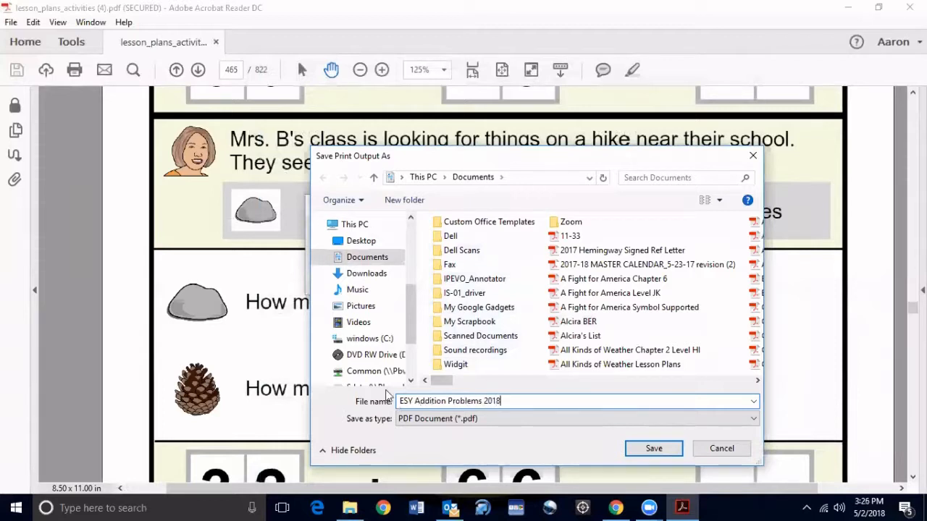
mouse_move(485, 443)
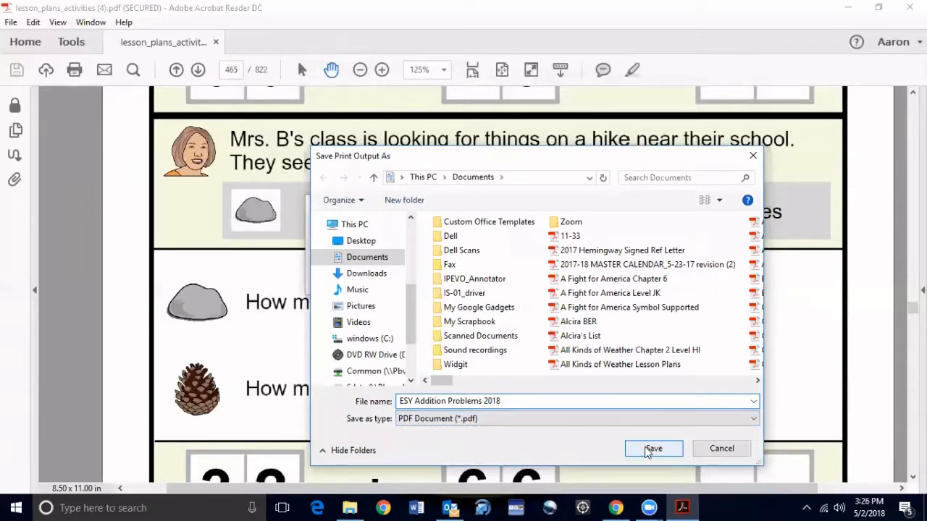
left_click(652, 449)
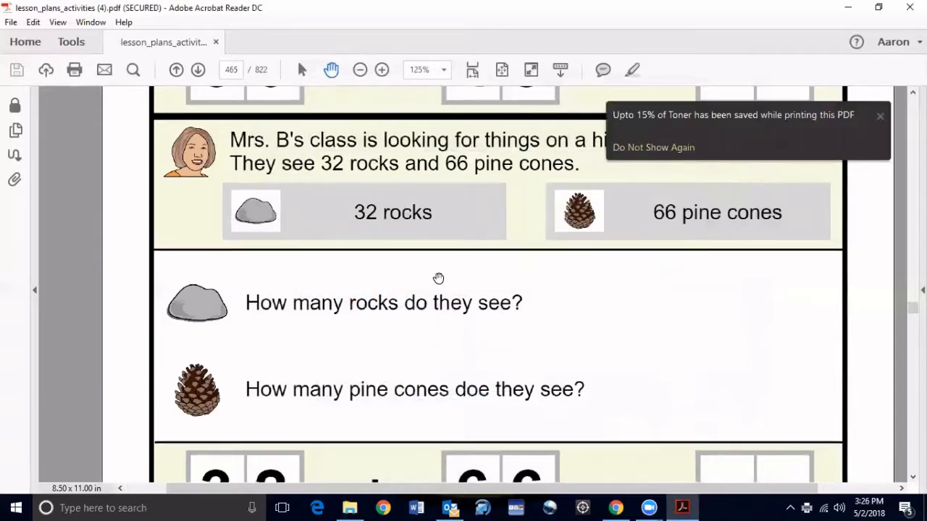
mouse_move(669, 32)
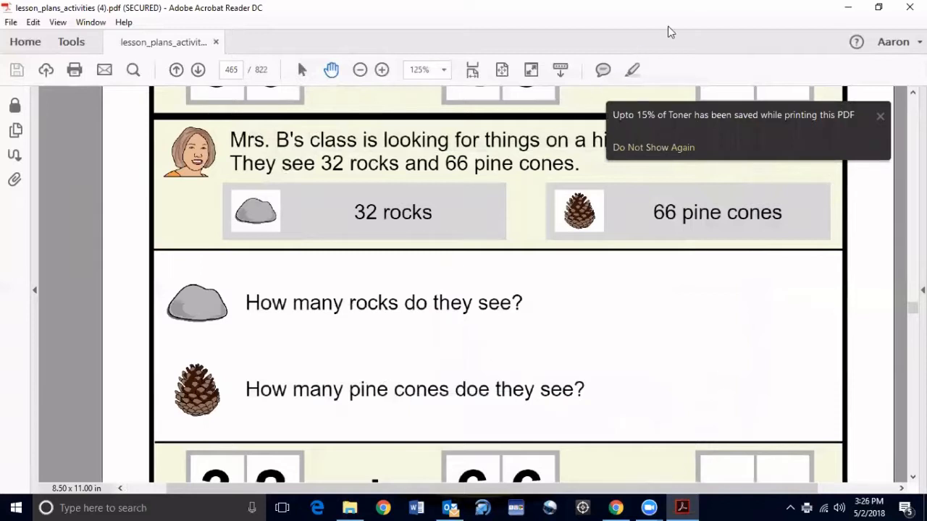
mouse_move(847, 9)
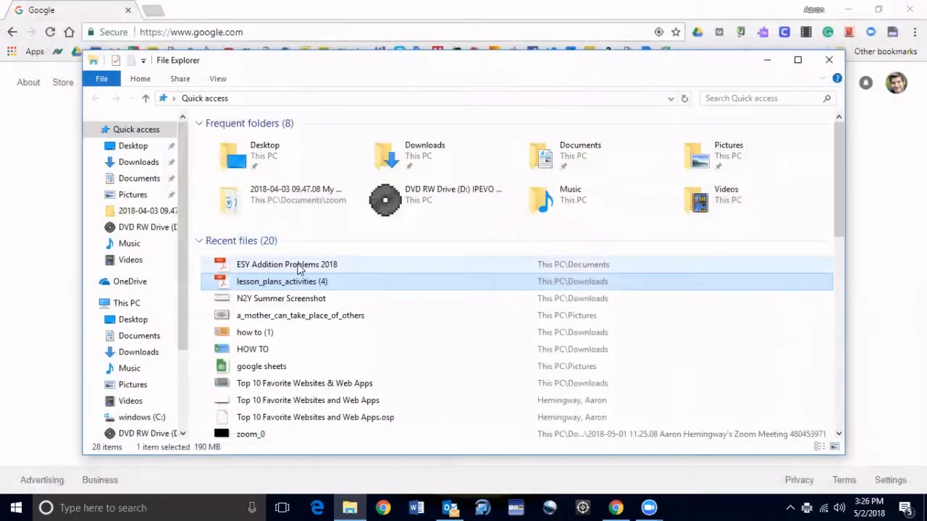
mouse_move(296, 270)
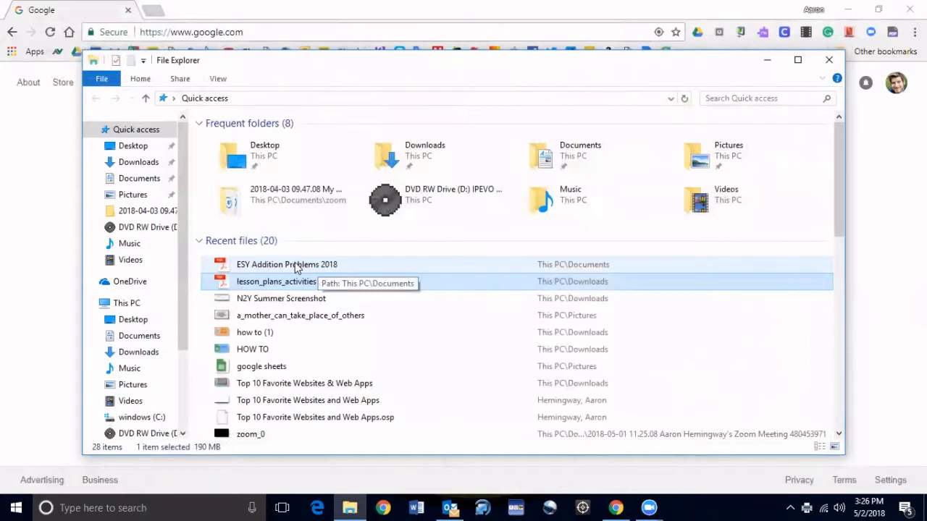
Open the new ESY Addition Problems 2018 PDF from File Explorer's recent files.
double_click(286, 264)
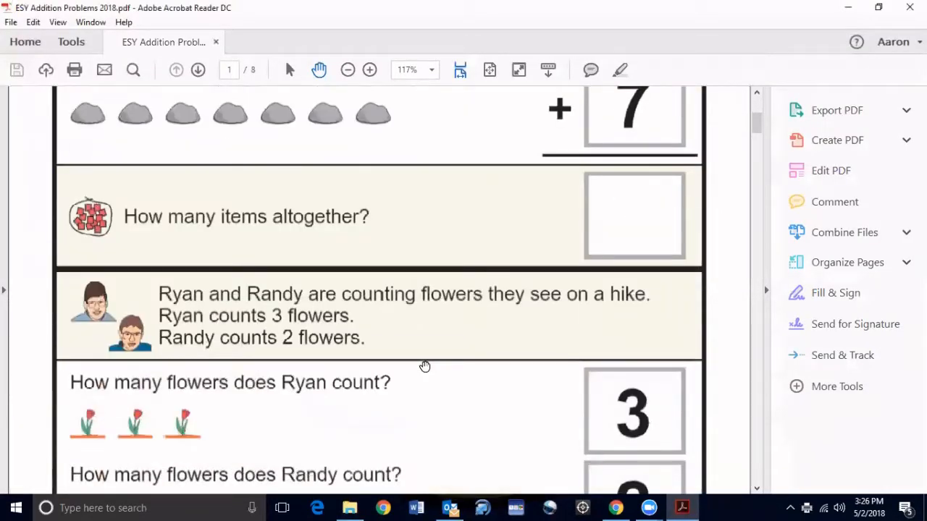
scroll("down", 3)
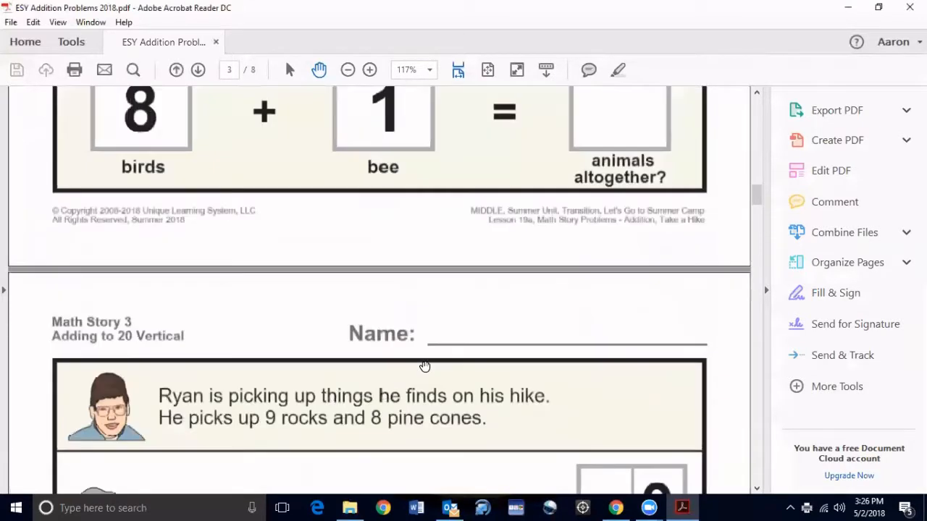
scroll("down", 3)
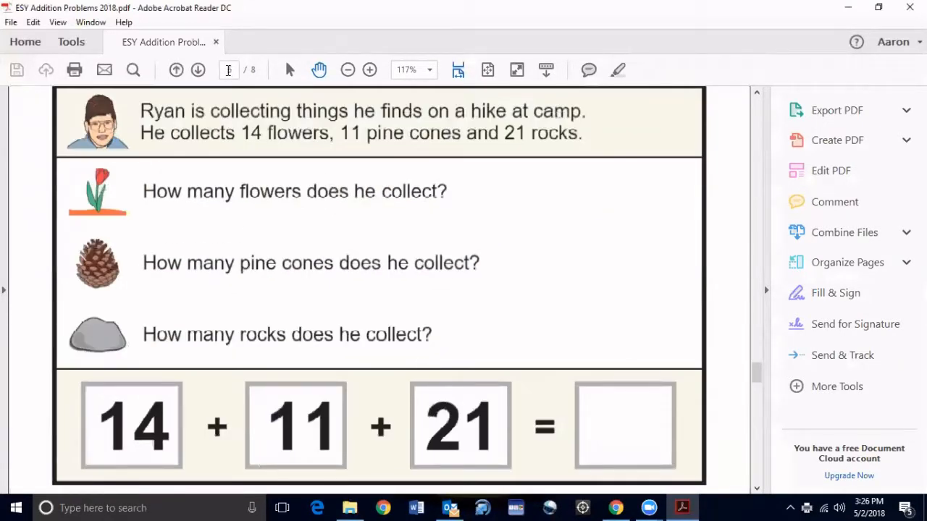
scroll("down", 3)
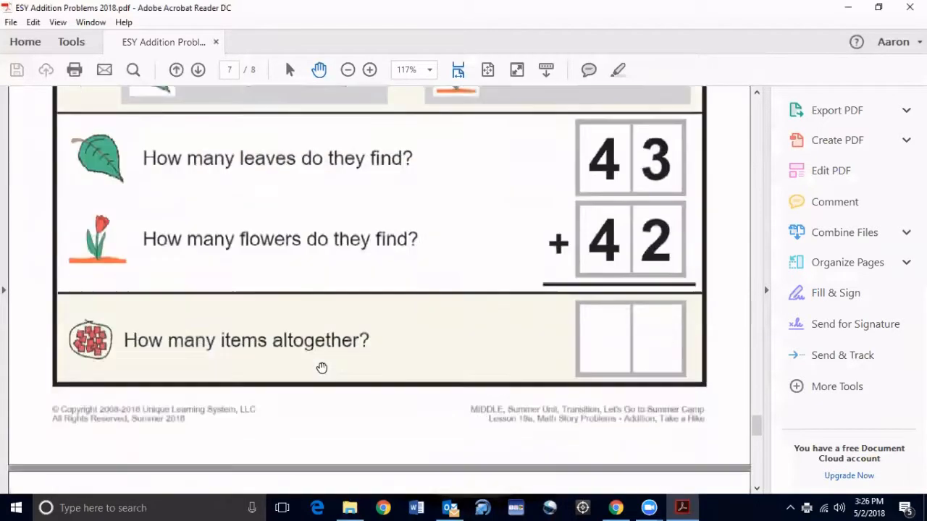
left_click(197, 69)
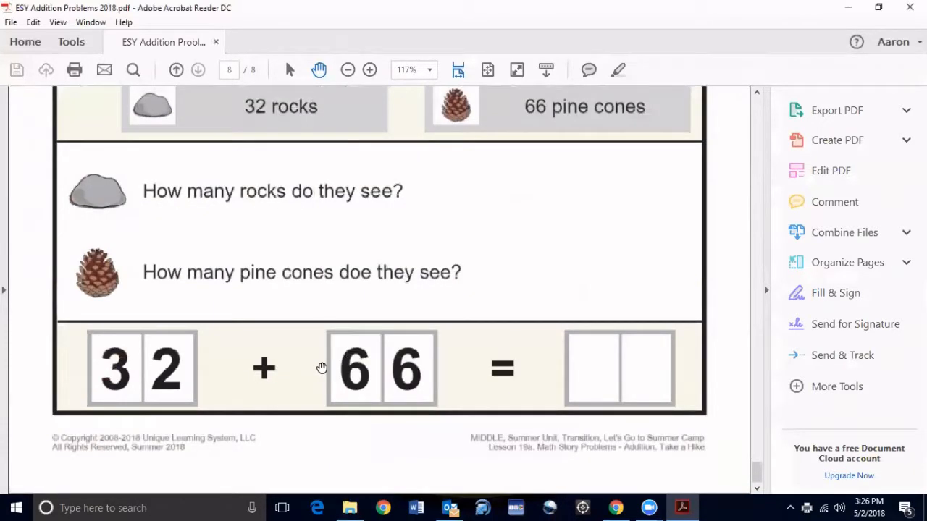
mouse_move(552, 326)
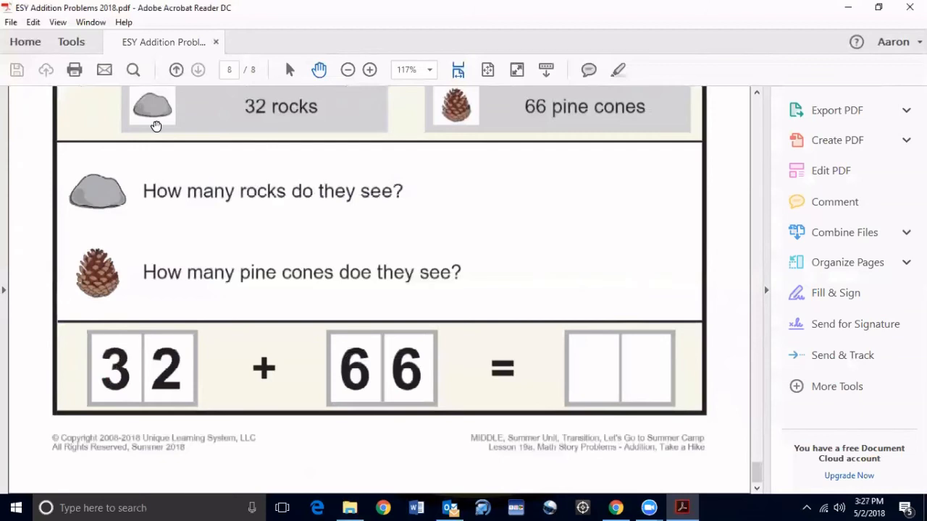
mouse_move(246, 5)
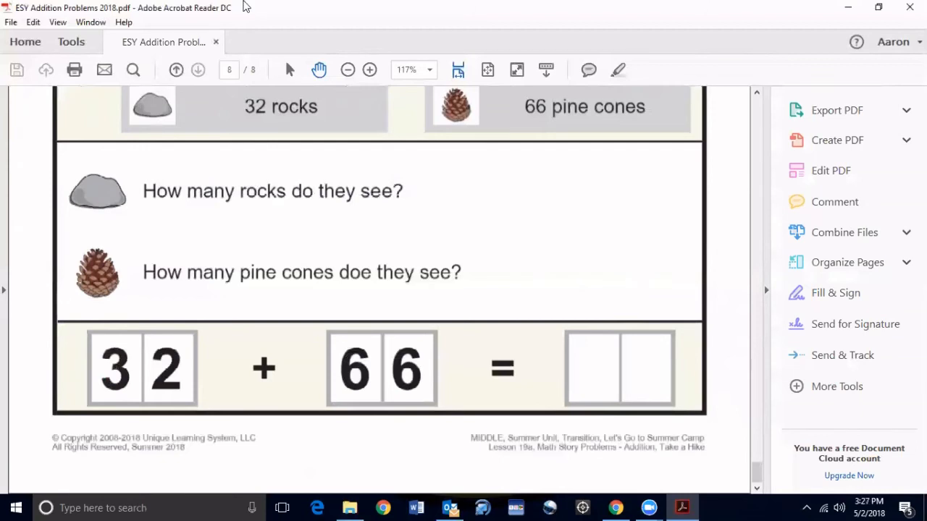